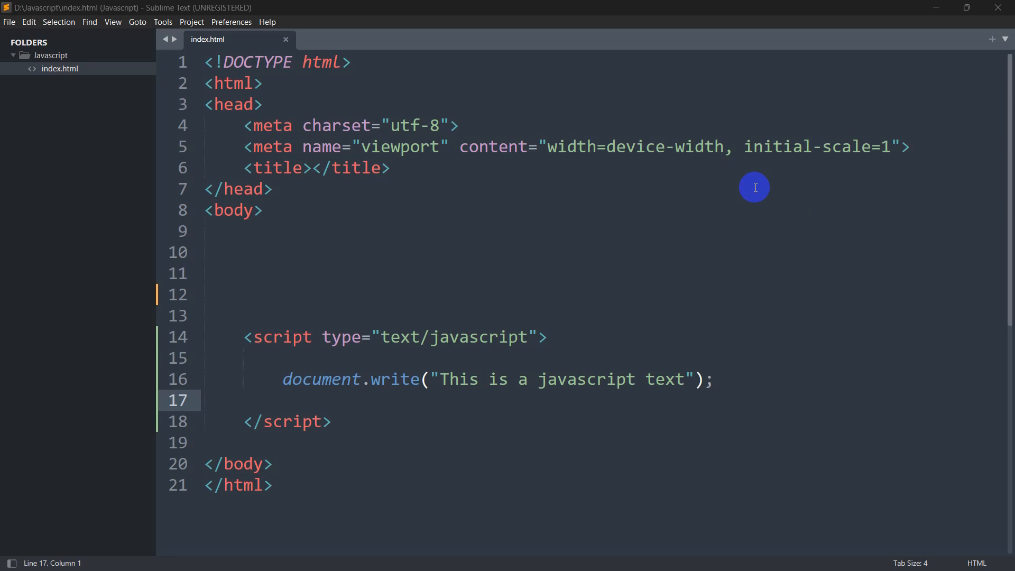
pyautogui.moveTo(544, 232)
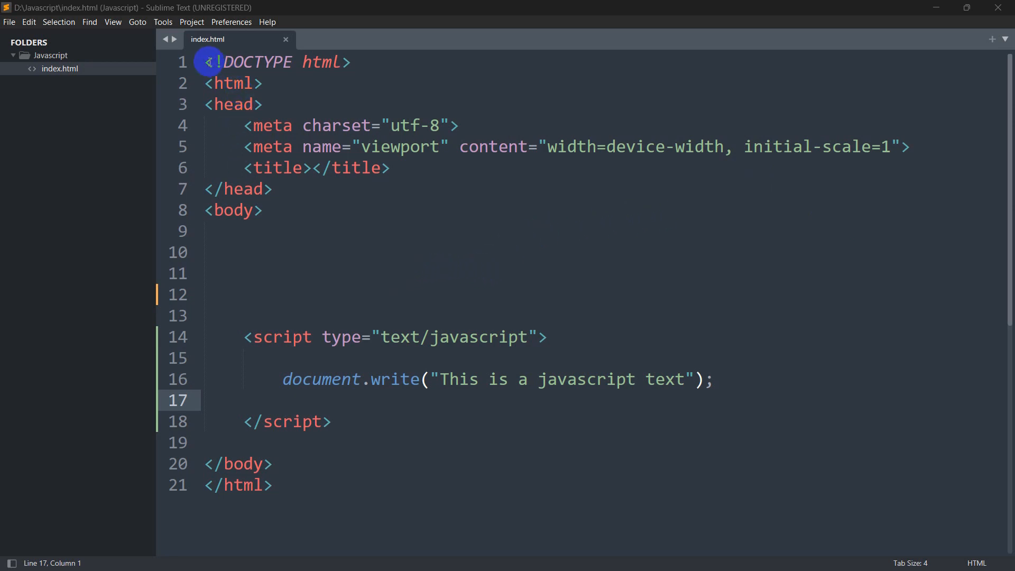
# Step: Select the internal document.write script block in index.html and save the file
pyautogui.moveTo(205, 400); pyautogui.dragTo(330, 422)
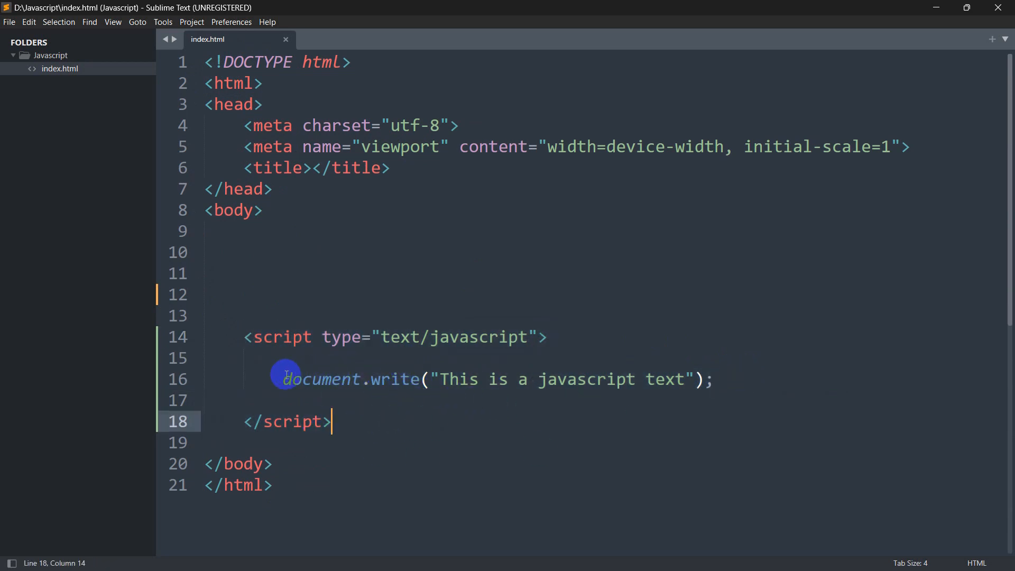
pyautogui.click(715, 380)
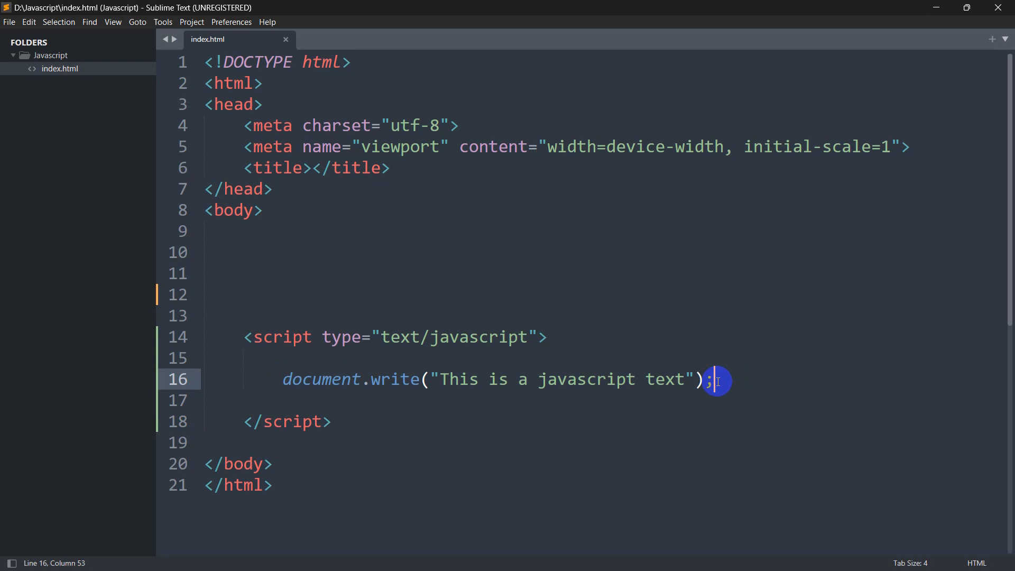
pyautogui.press('ctrl+s')
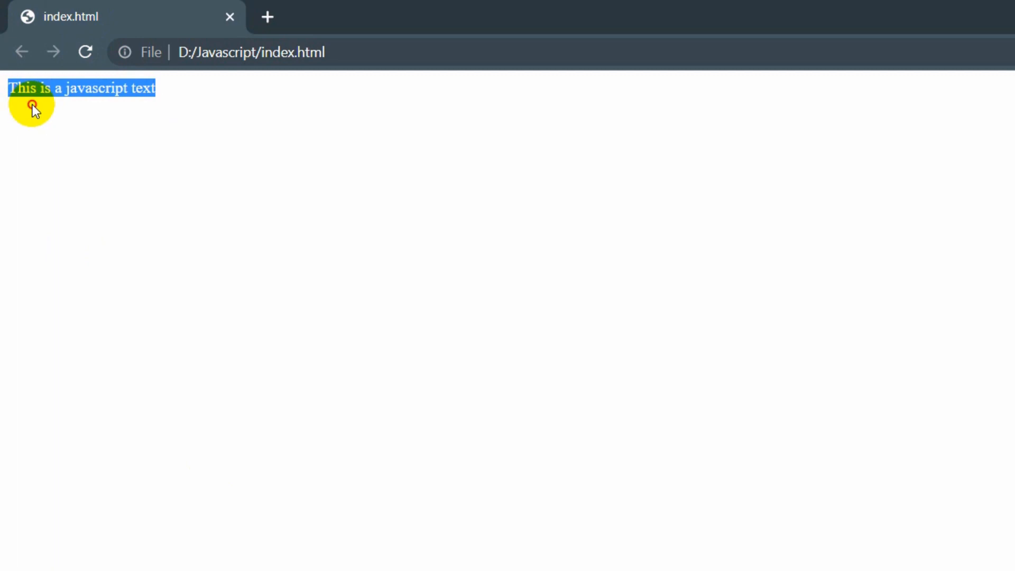
pyautogui.click(195, 556)
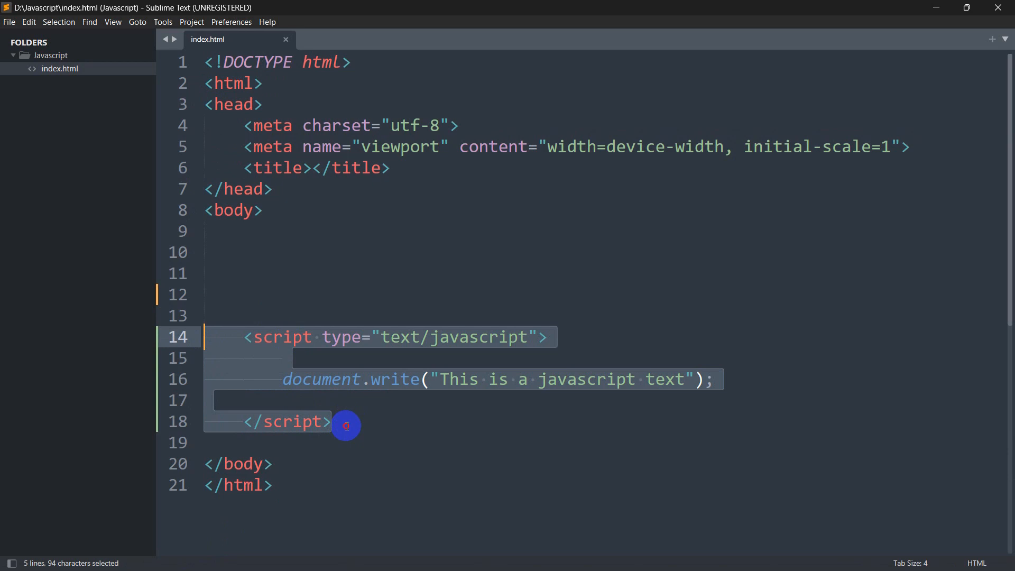
pyautogui.click(345, 425)
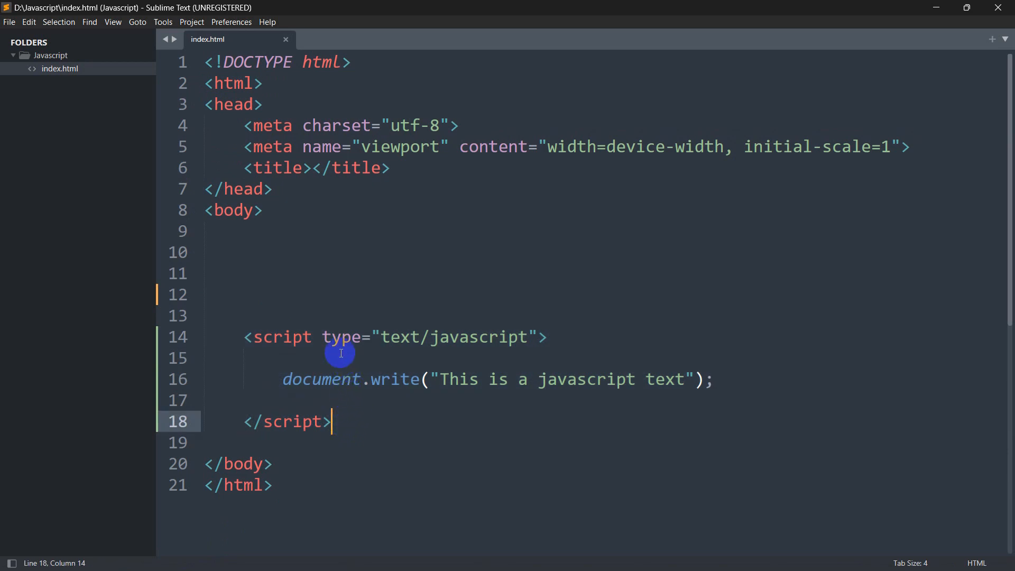
pyautogui.moveTo(497, 282)
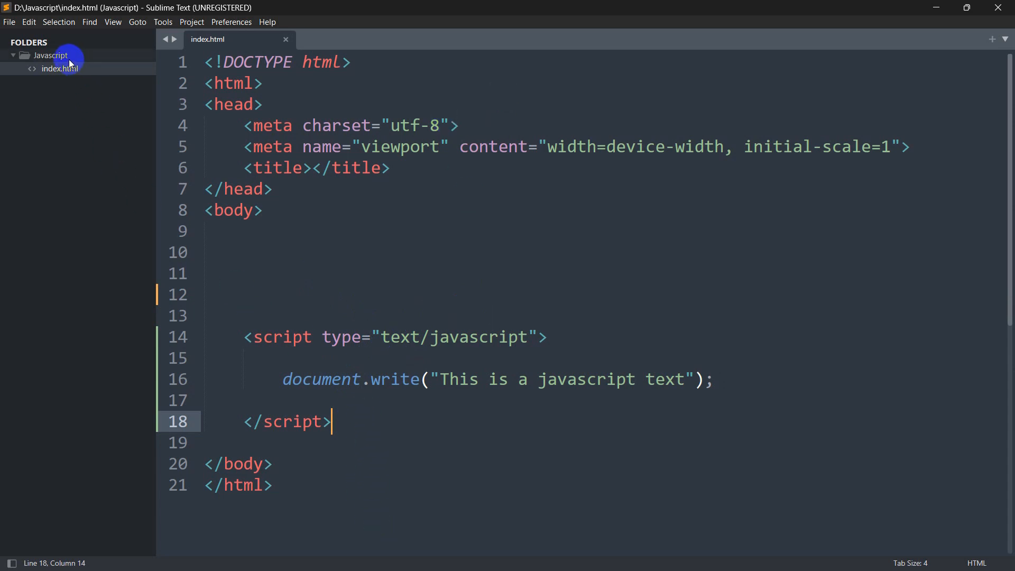
pyautogui.moveTo(41, 58)
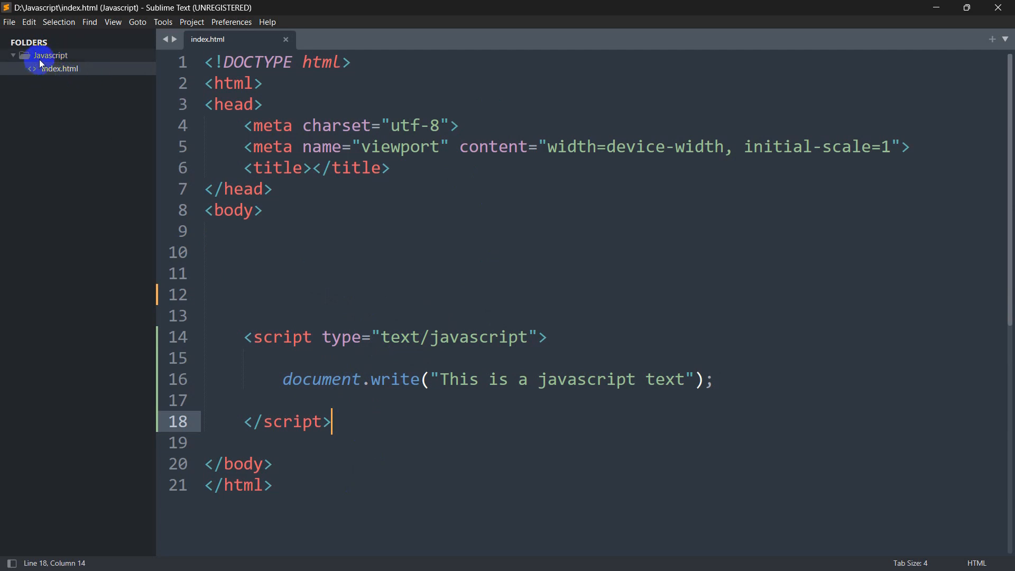
# Step: Create a new file script.js in the Javascript folder and save it beside index.html
pyautogui.rightClick(42, 55)
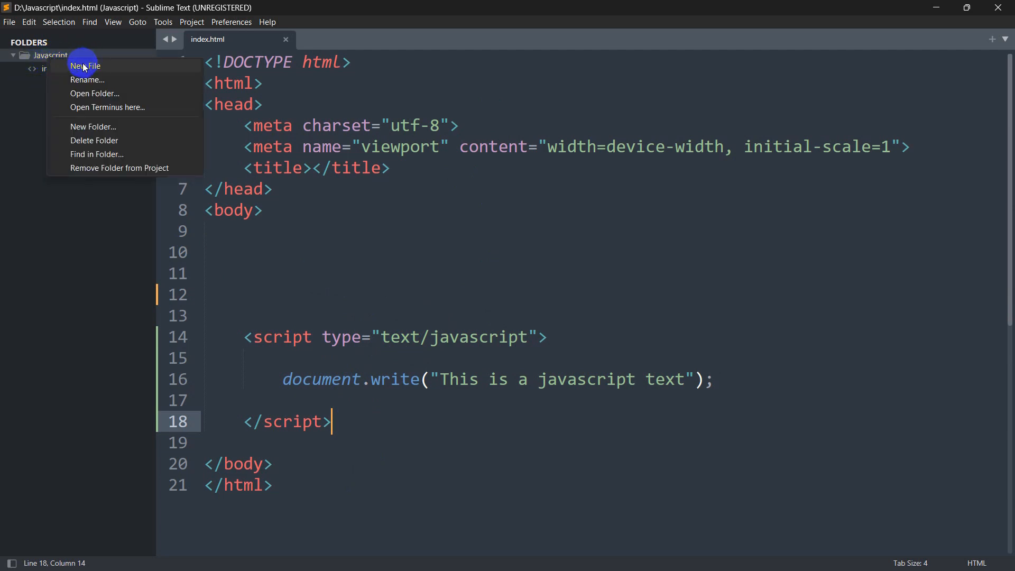
pyautogui.click(85, 66)
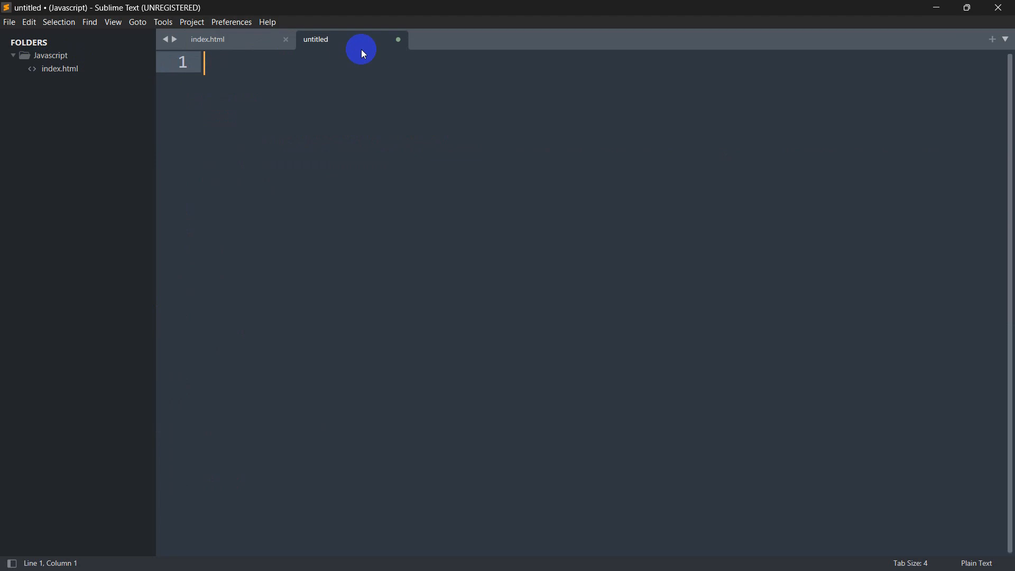
pyautogui.write('s')
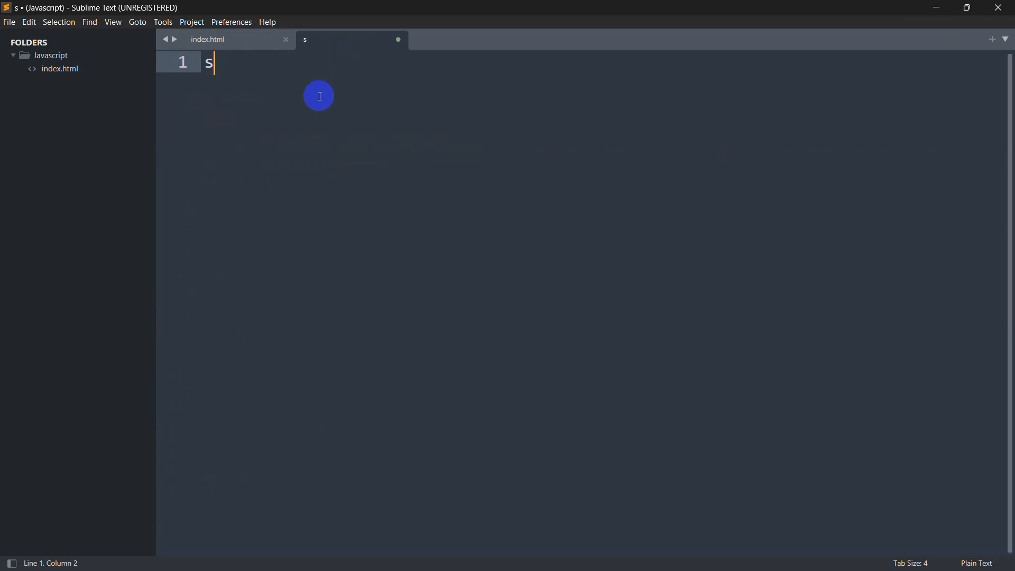
pyautogui.write('cript.js')
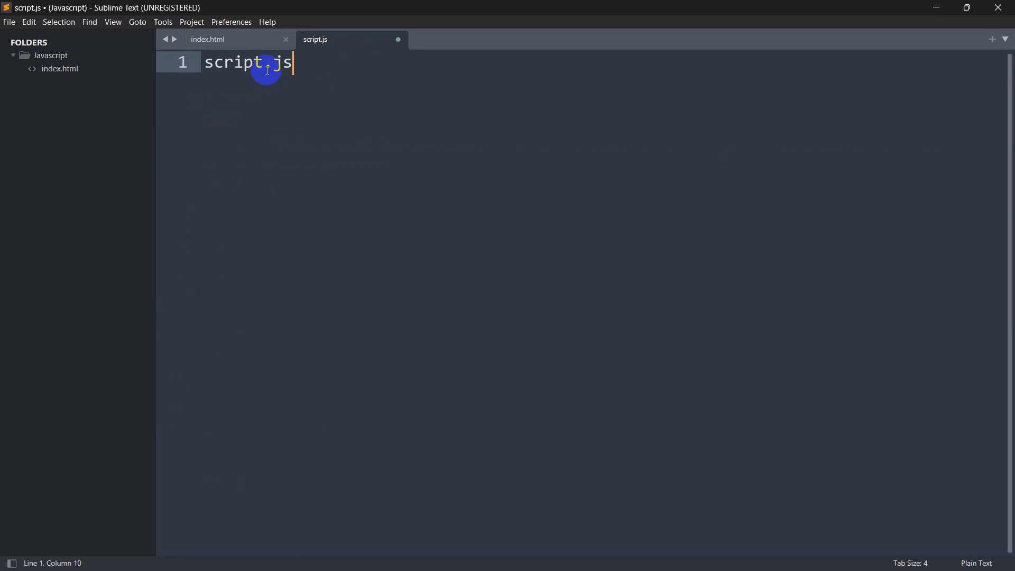
pyautogui.moveTo(326, 67)
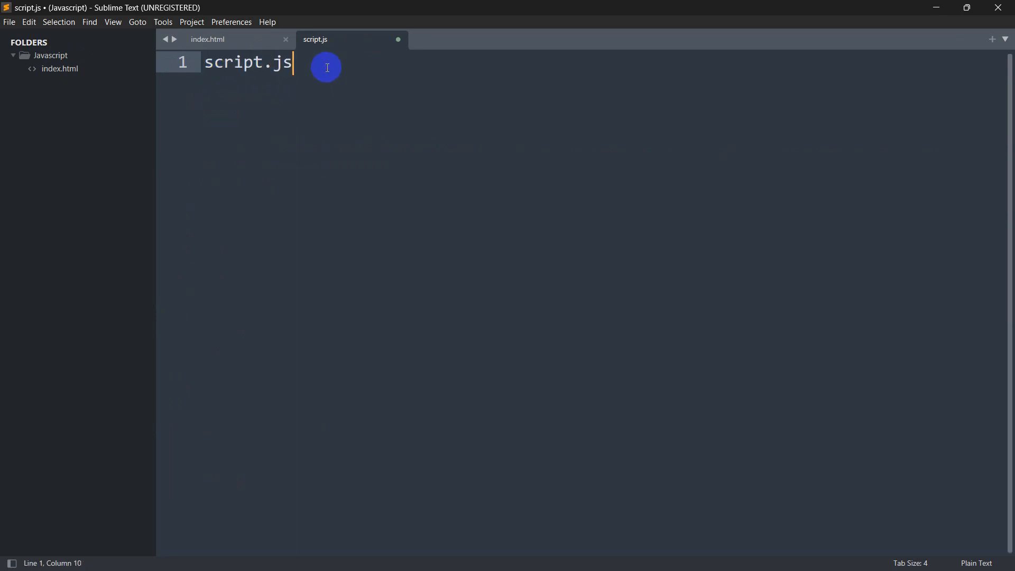
pyautogui.moveTo(265, 62)
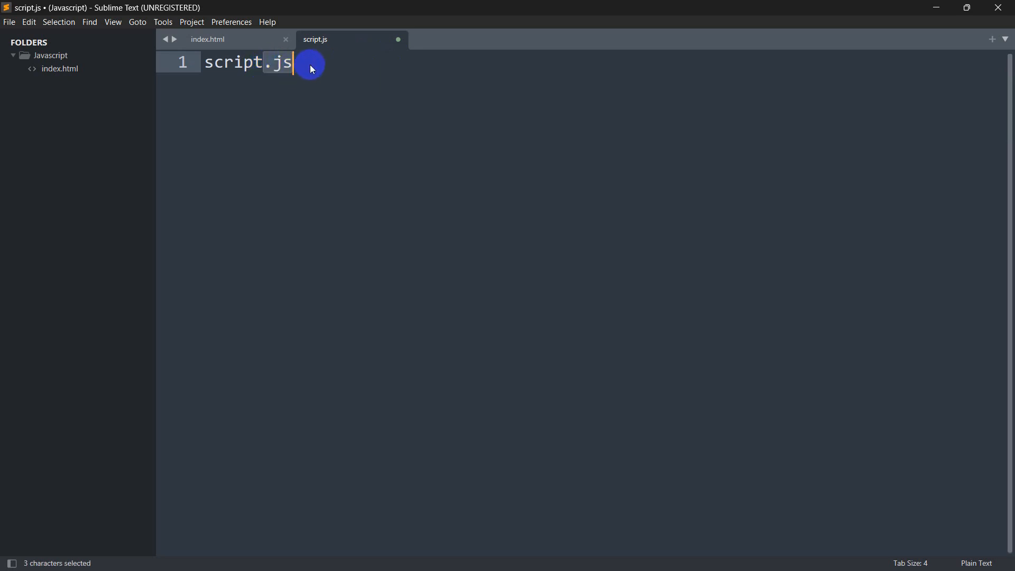
pyautogui.click(311, 69)
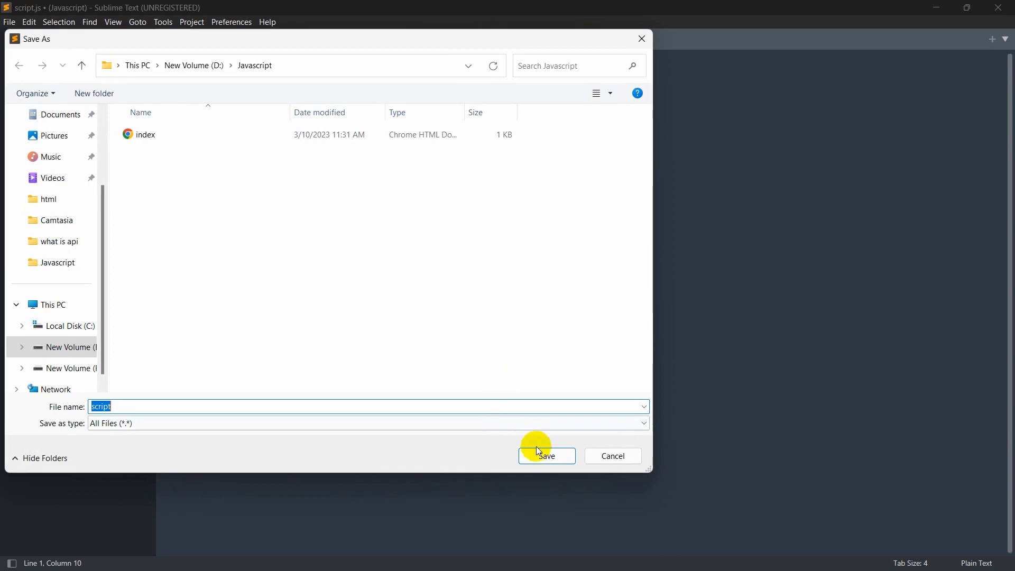
pyautogui.click(547, 455)
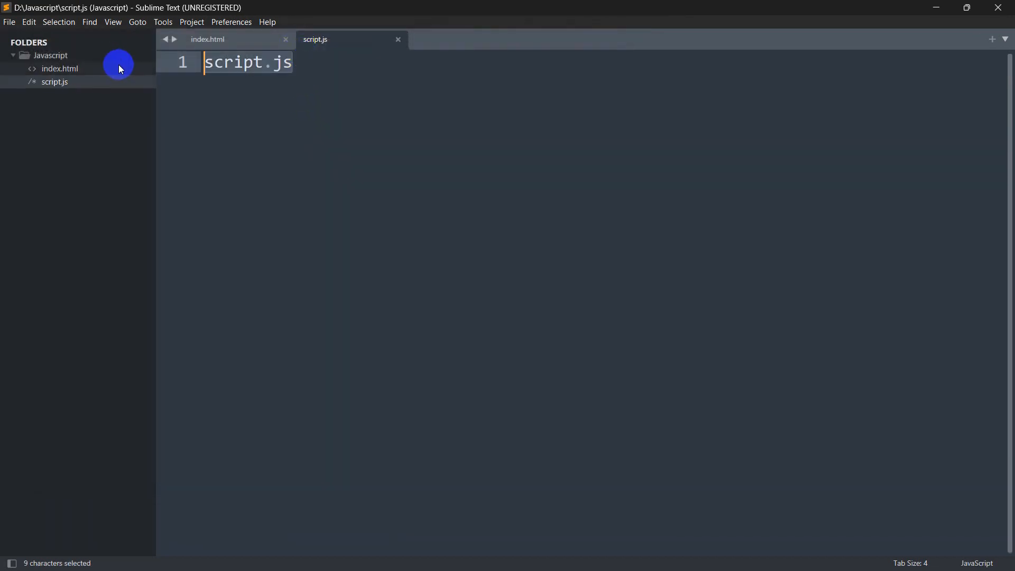
# Step: Leave only the document.write line in script.js, removing the script tags, and save it
pyautogui.click(207, 39)
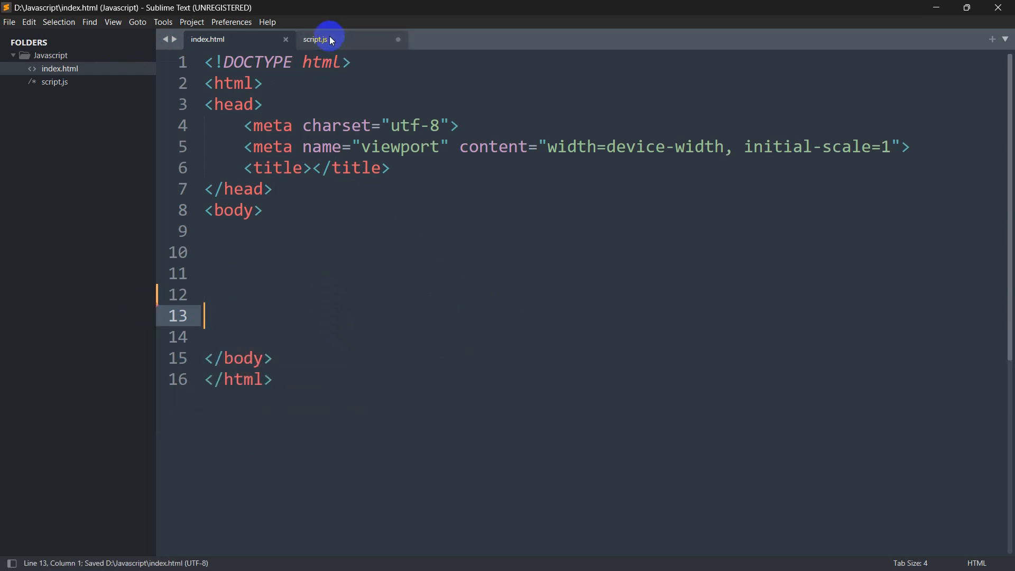
pyautogui.click(317, 39)
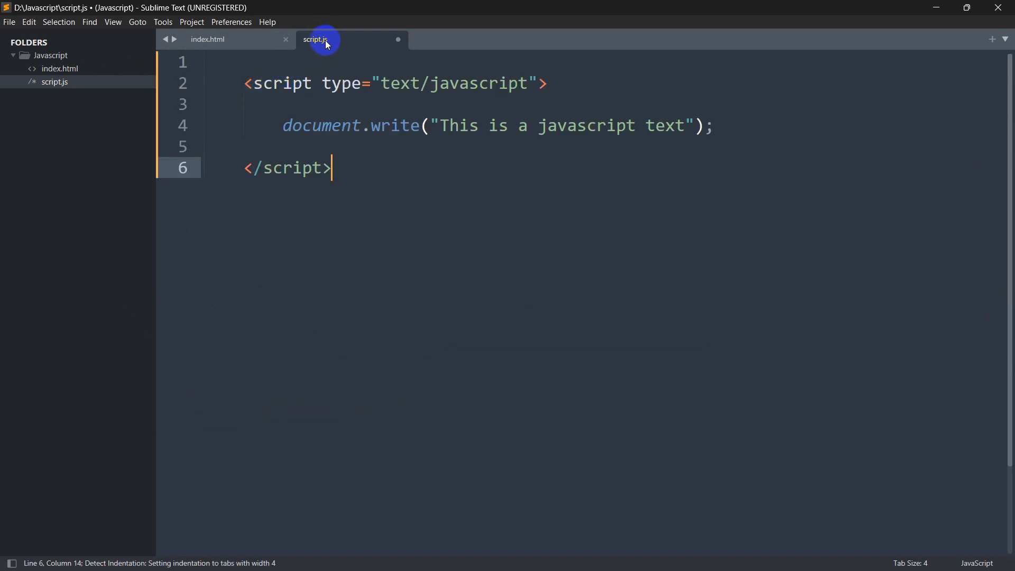
pyautogui.moveTo(580, 74)
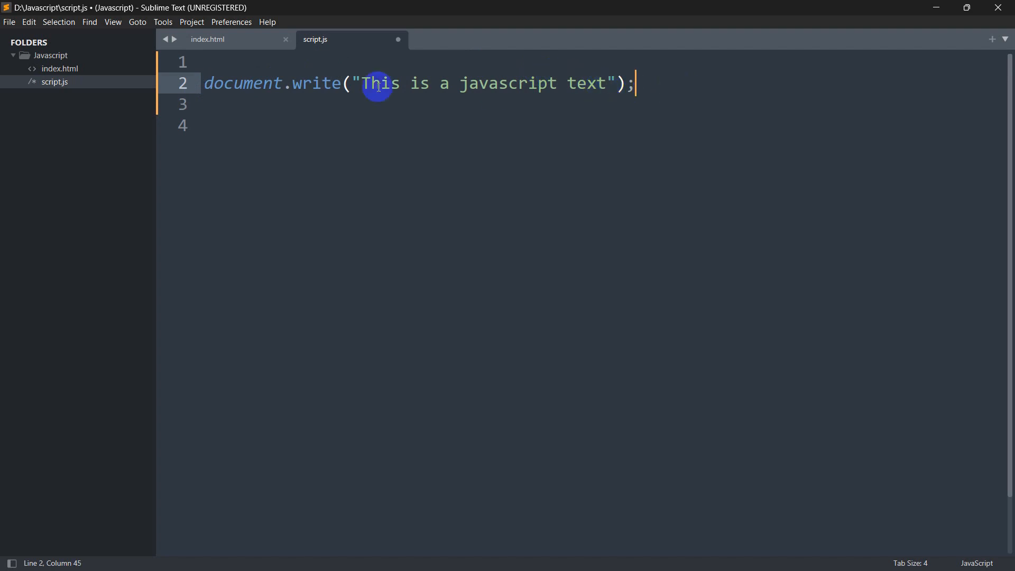
pyautogui.click(207, 39)
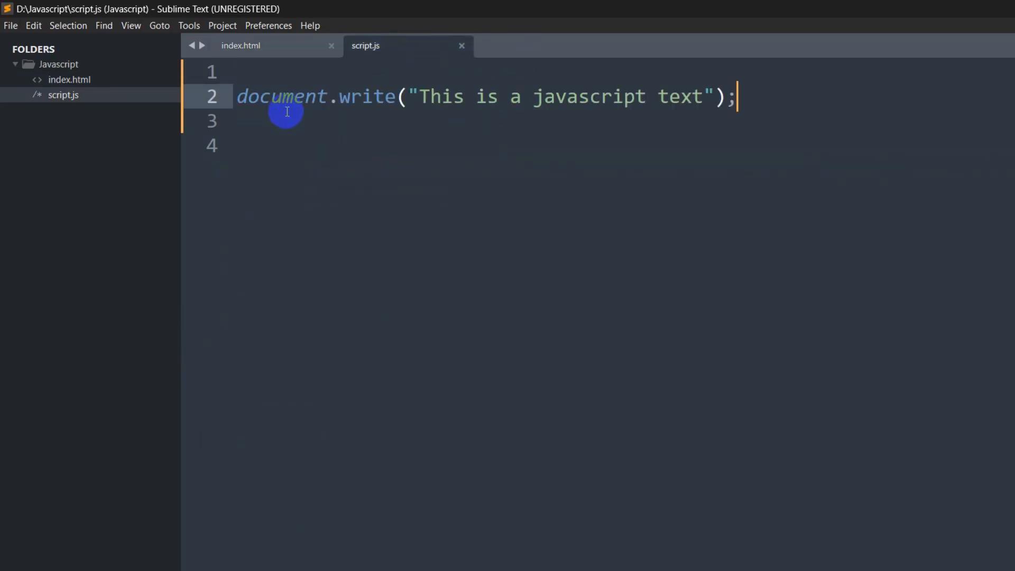
pyautogui.click(241, 45)
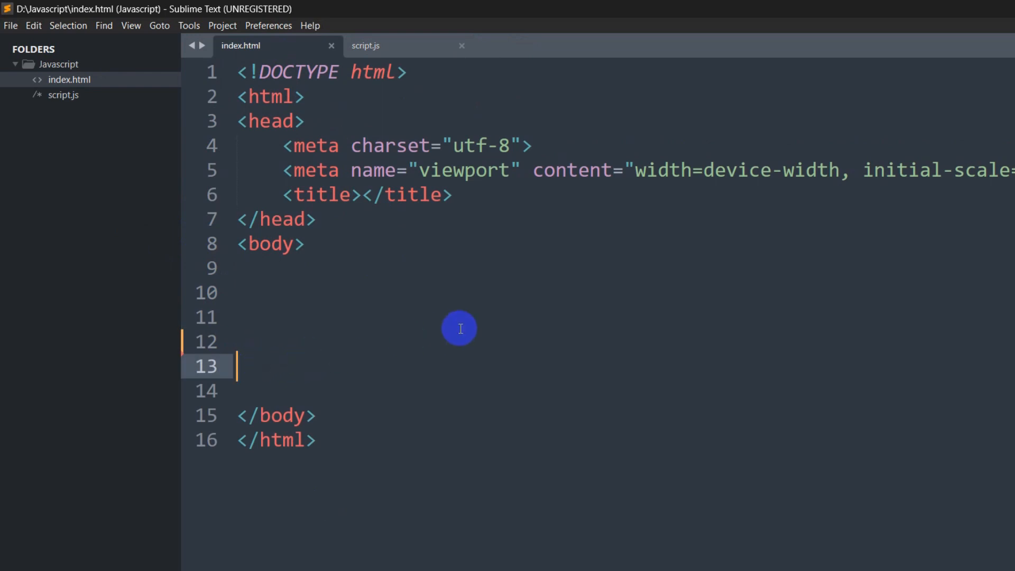
# Step: Add a script element with src="script.js" in index.html's body
pyautogui.write('<')
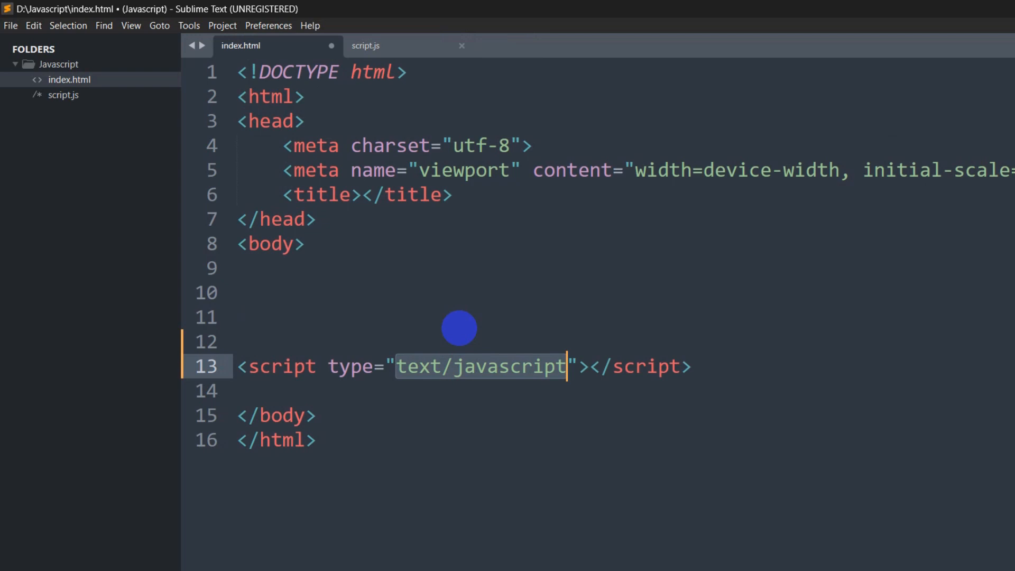
pyautogui.click(319, 366)
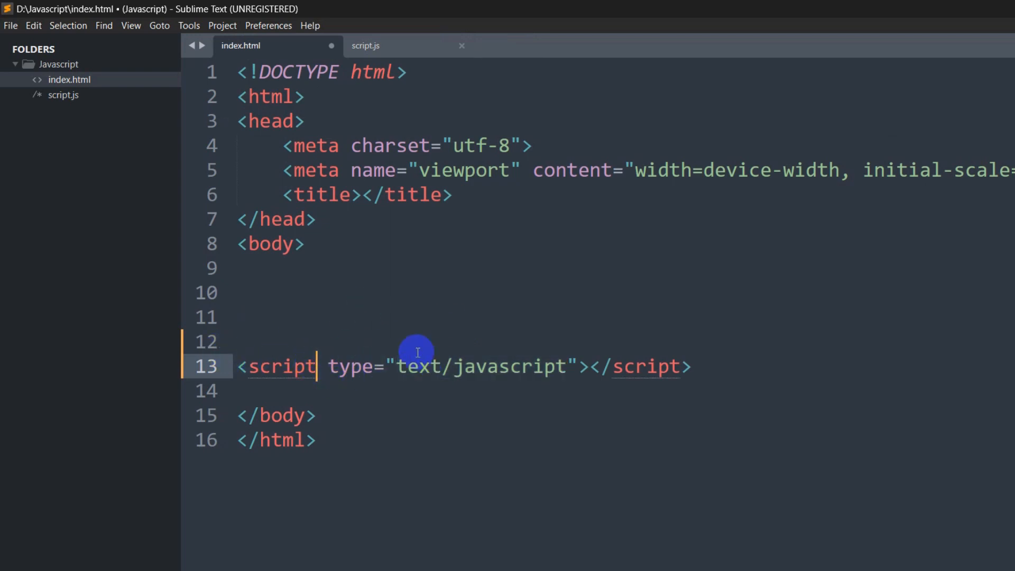
pyautogui.write('src=""')
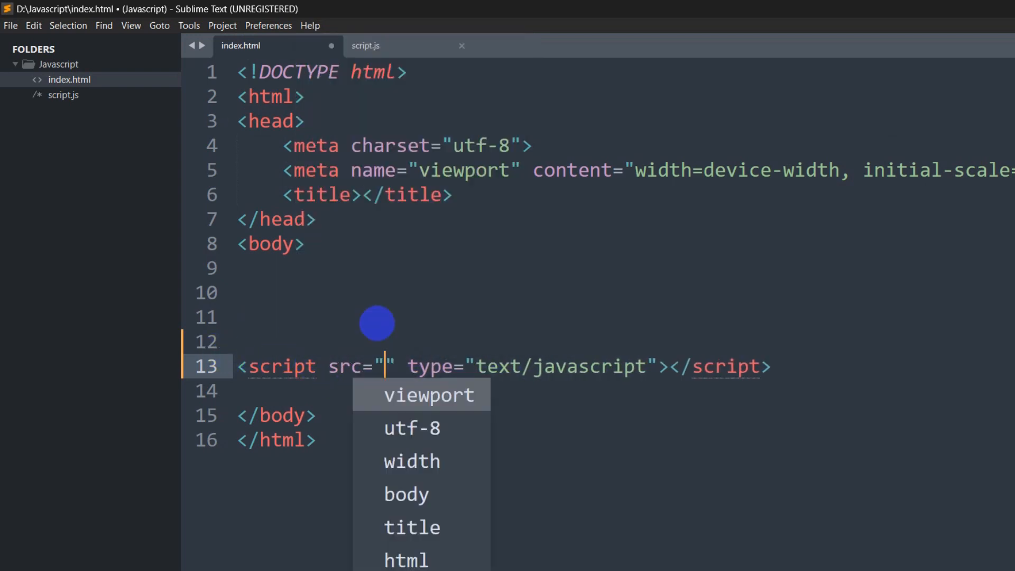
pyautogui.click(366, 46)
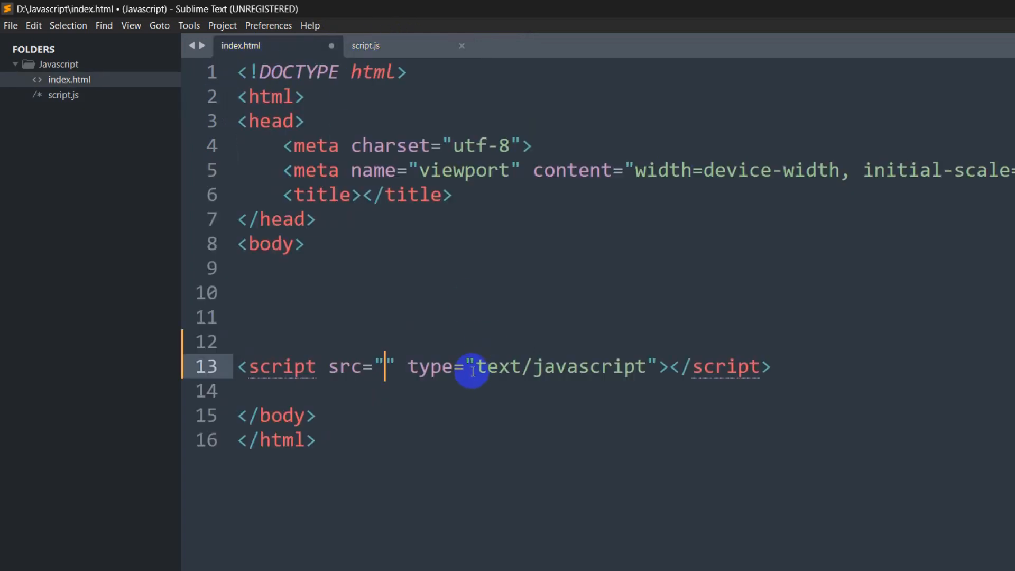
pyautogui.write('script')
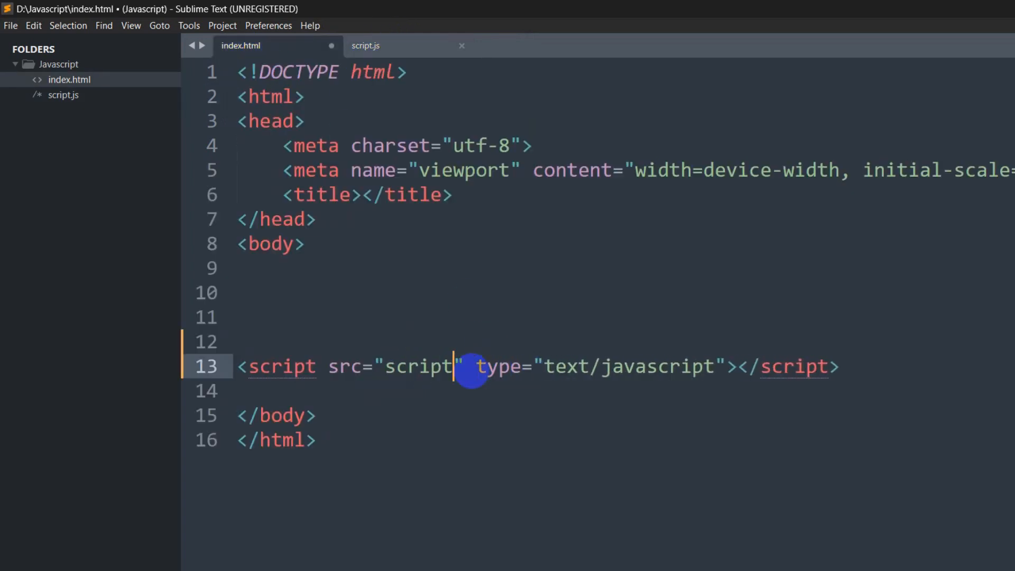
pyautogui.write('.js')
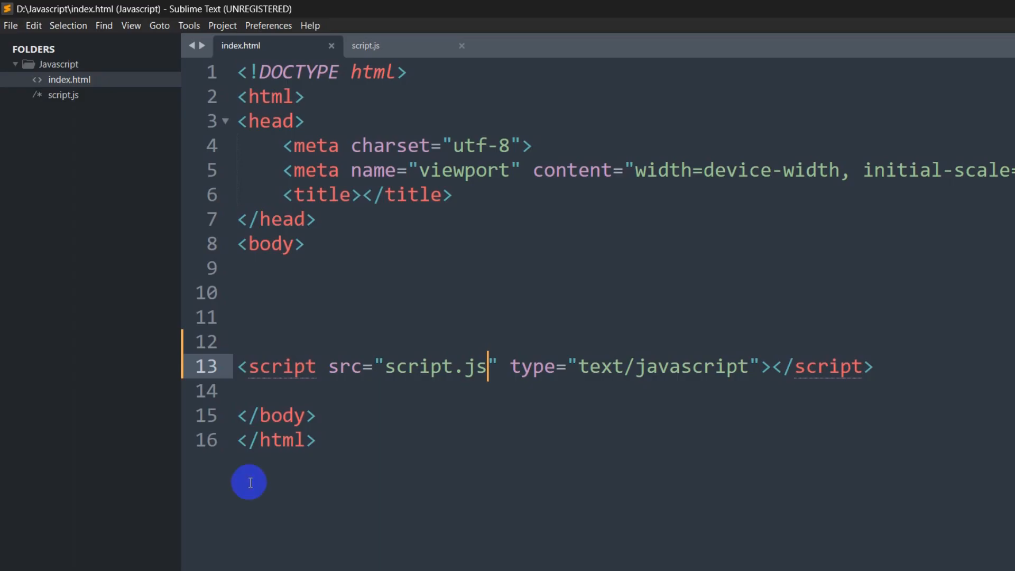
pyautogui.click(366, 45)
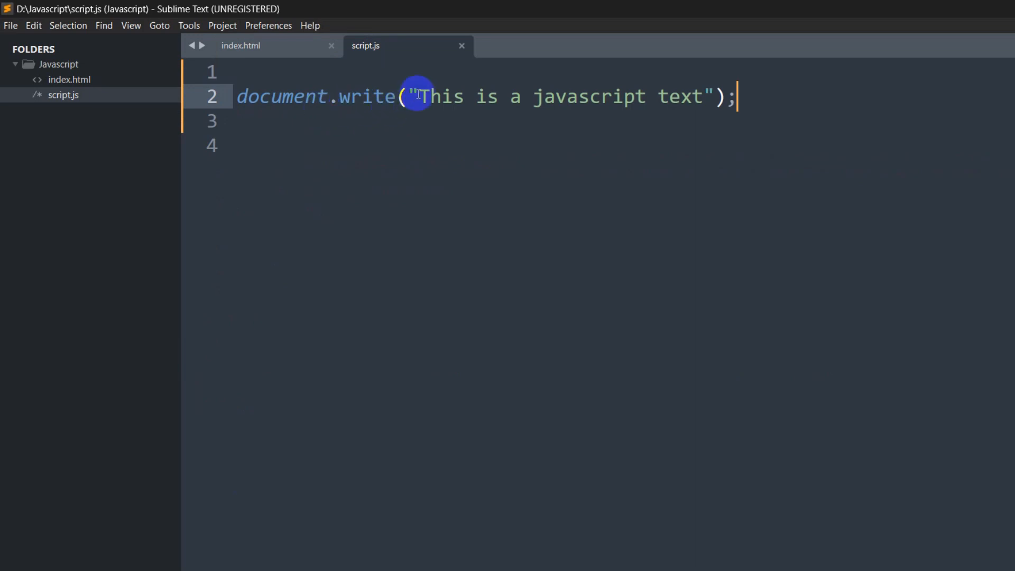
pyautogui.moveTo(421, 97); pyautogui.dragTo(706, 96)
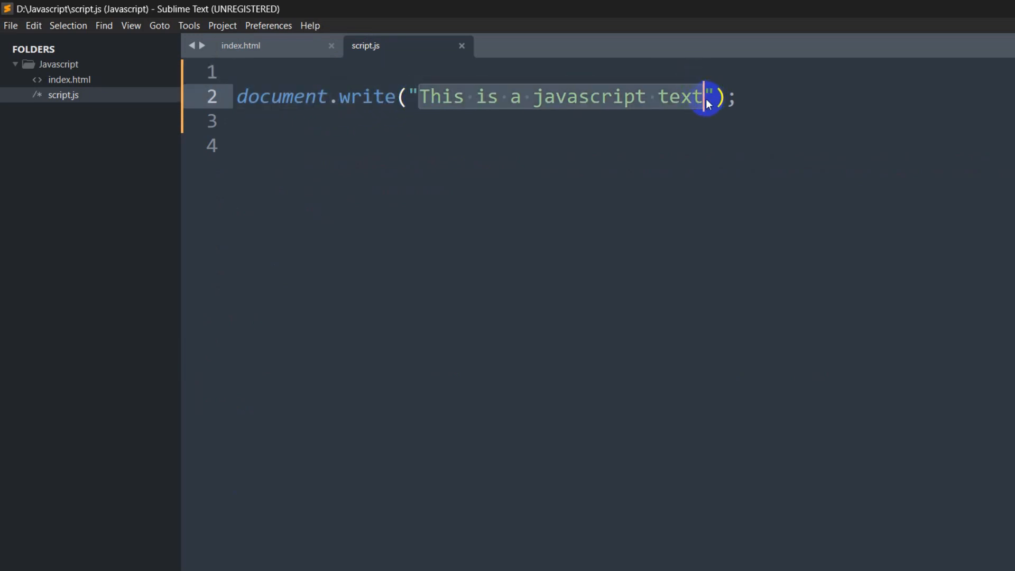
pyautogui.click(241, 46)
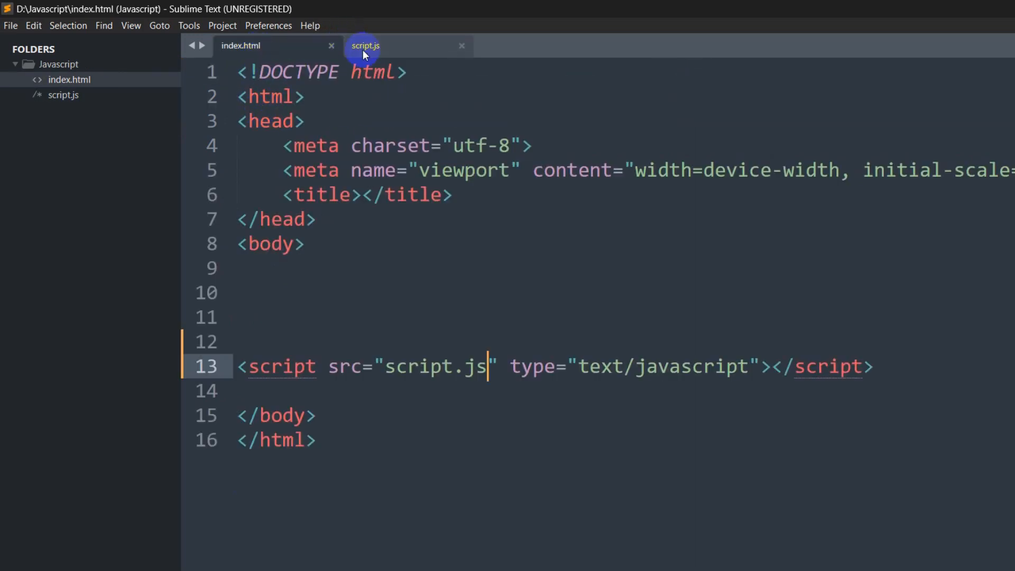
pyautogui.click(240, 45)
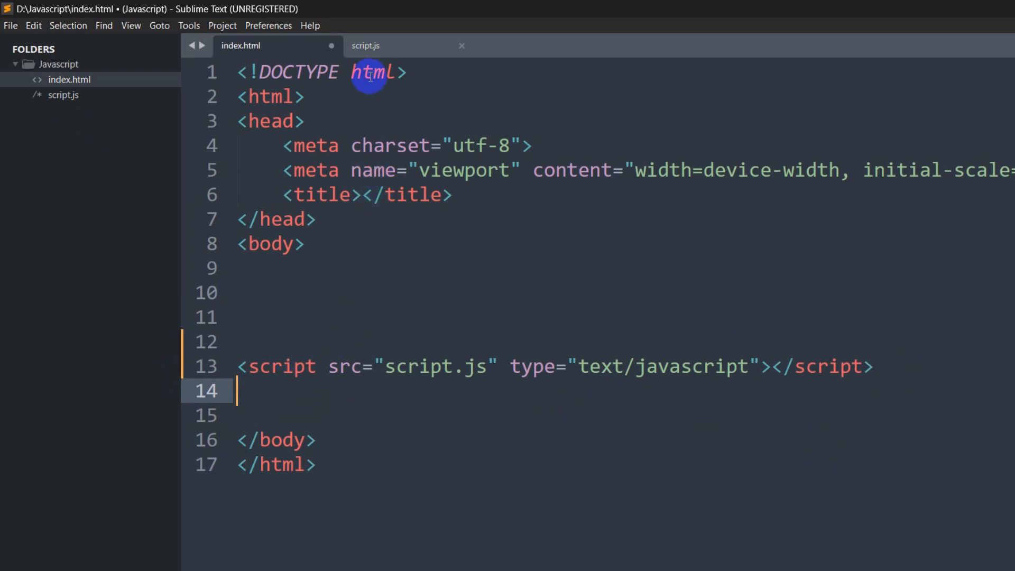
pyautogui.click(366, 46)
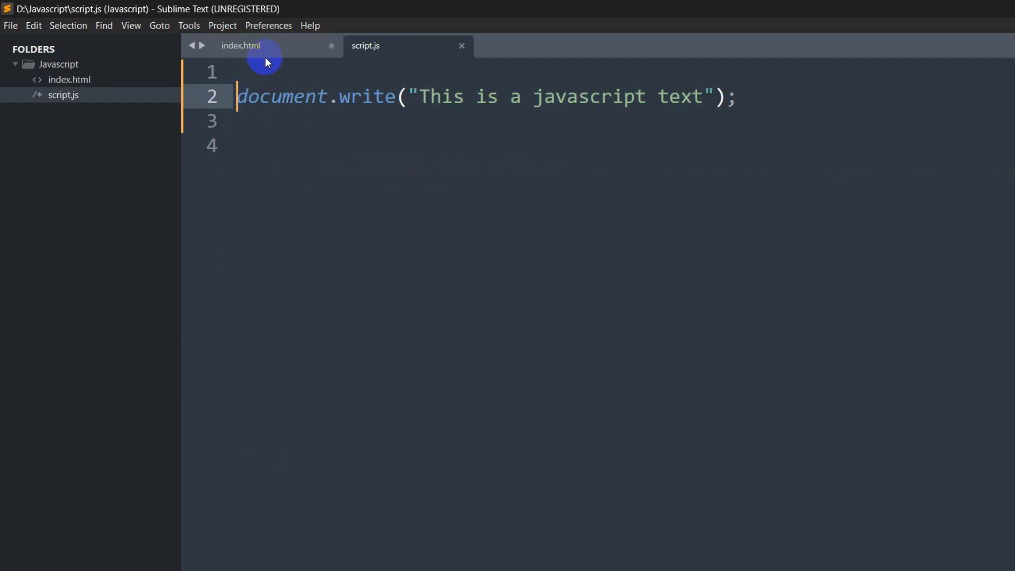
pyautogui.click(241, 46)
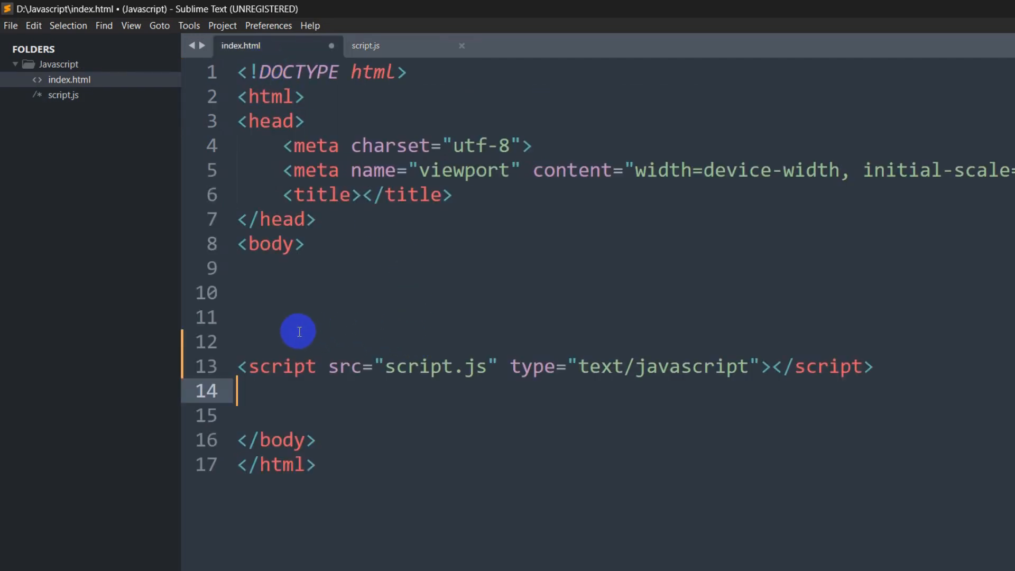
pyautogui.moveTo(362, 294)
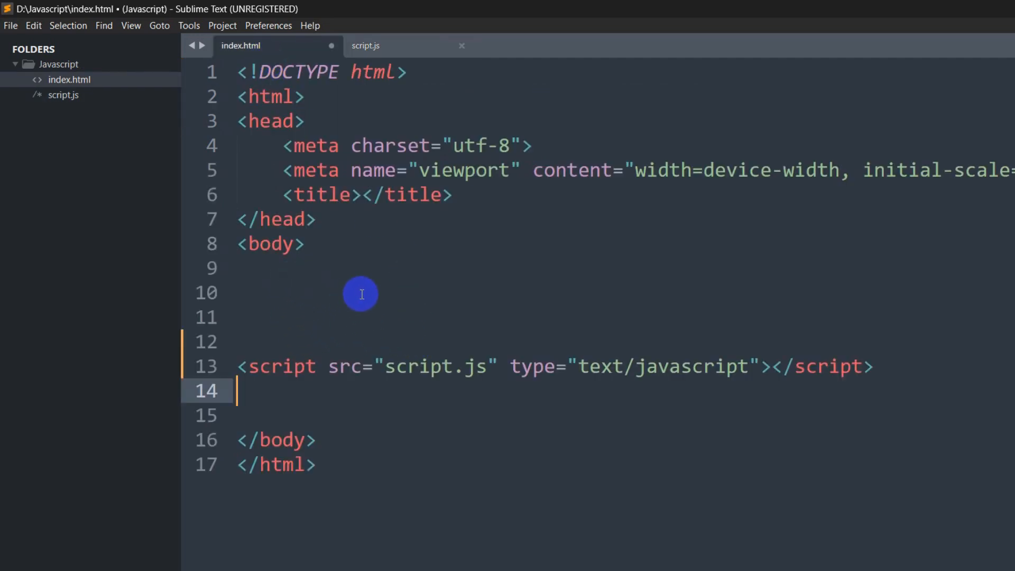
pyautogui.moveTo(362, 260)
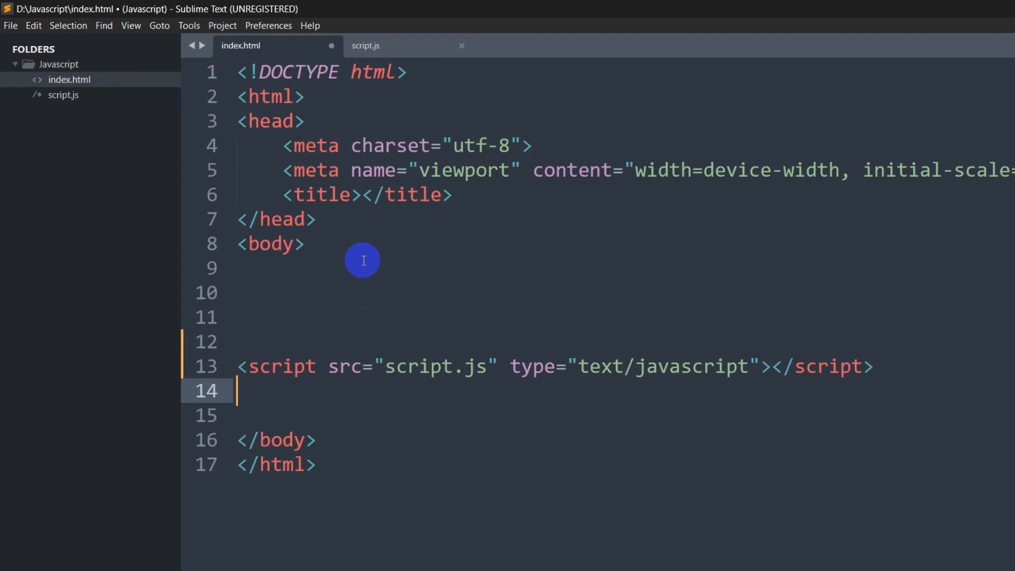